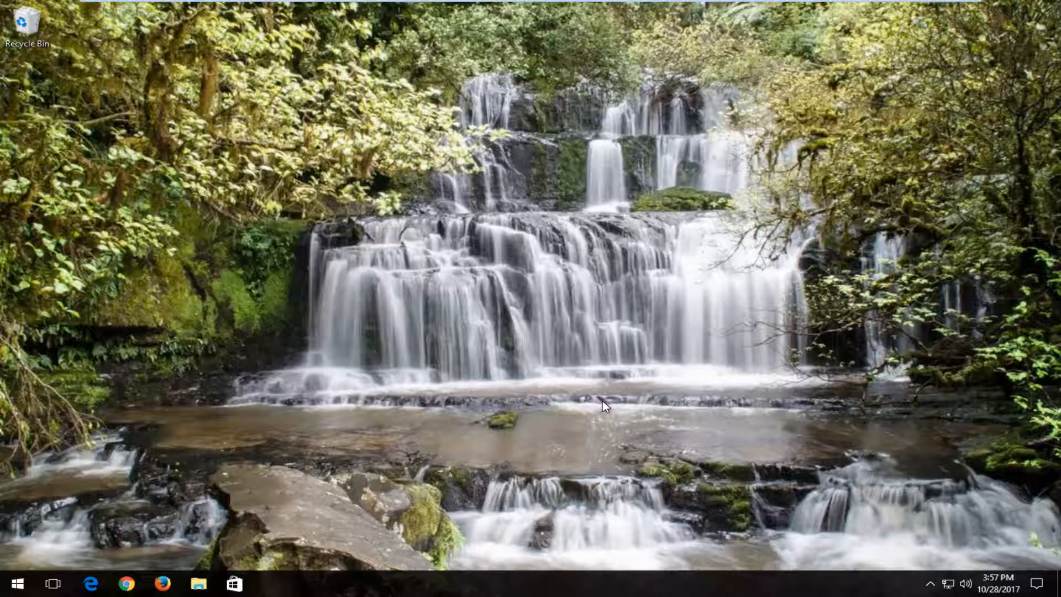
mouse_move(613, 437)
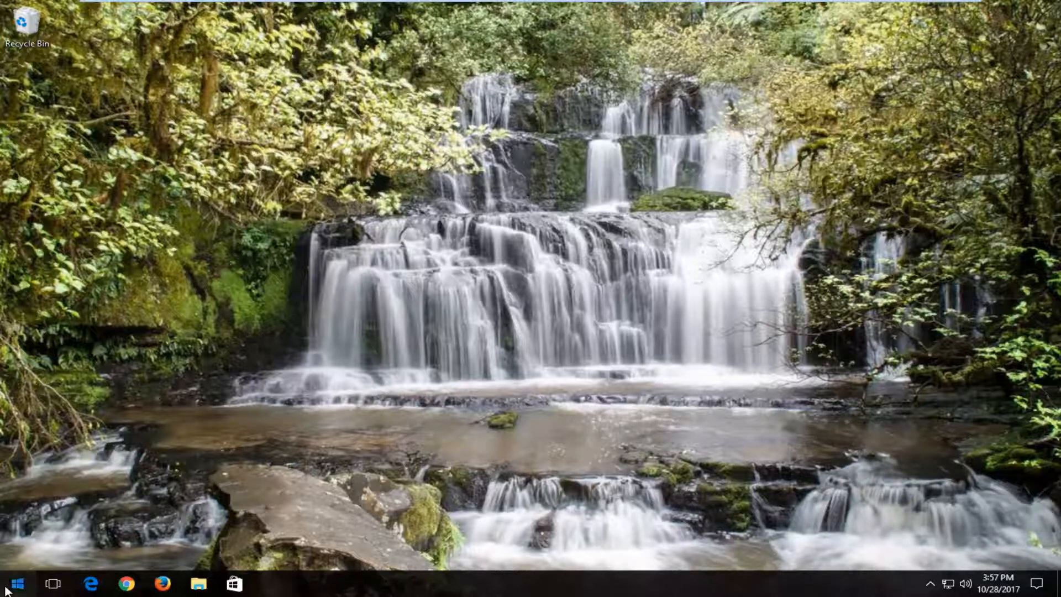
Search Start for "settings" and launch the Windows Settings app
left_click(17, 579)
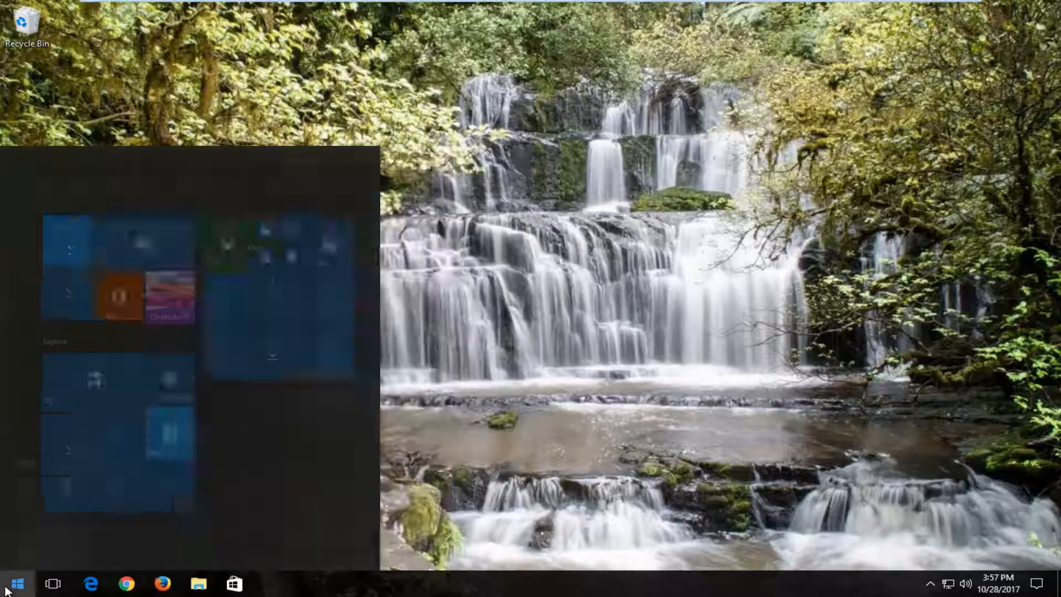
type("s")
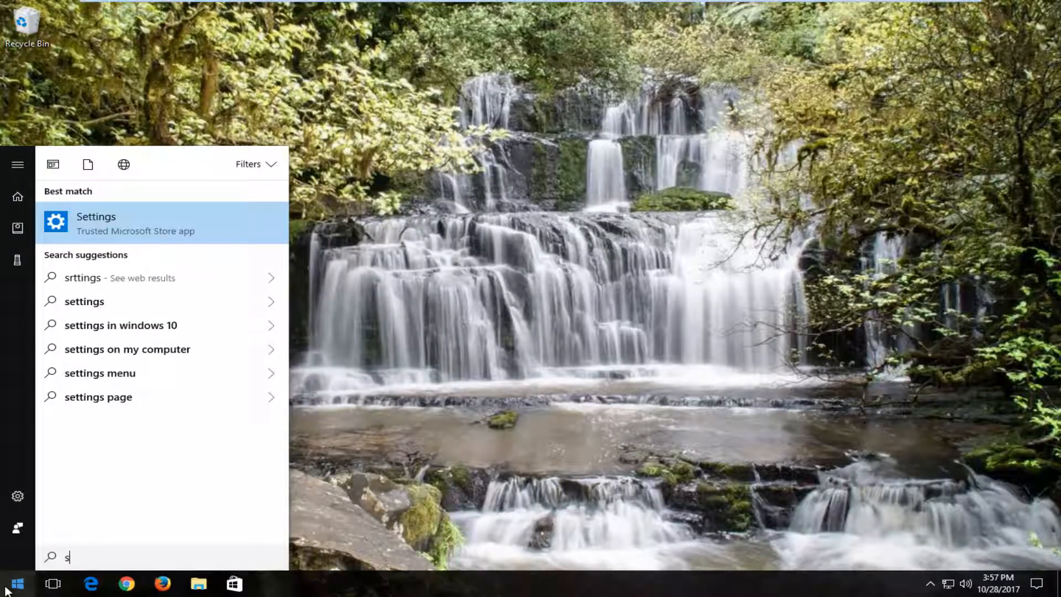
type("ettings")
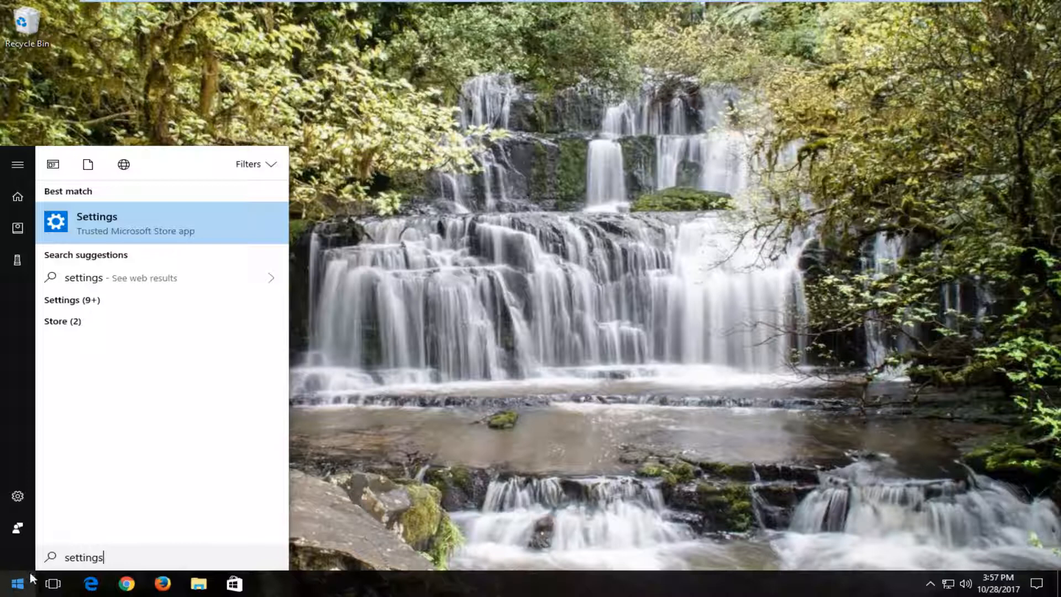
left_click(98, 223)
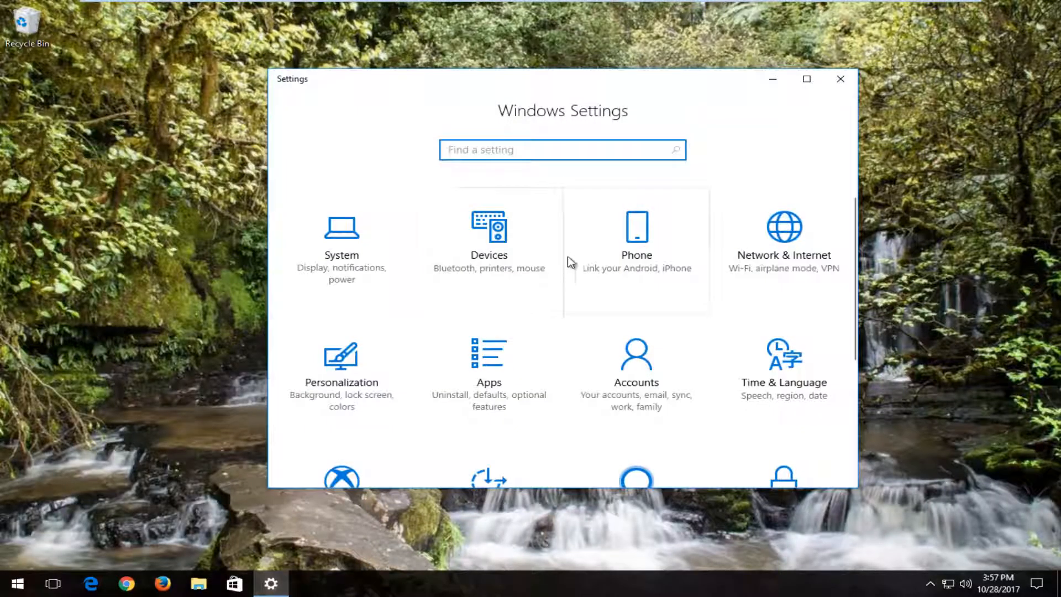
mouse_move(775, 263)
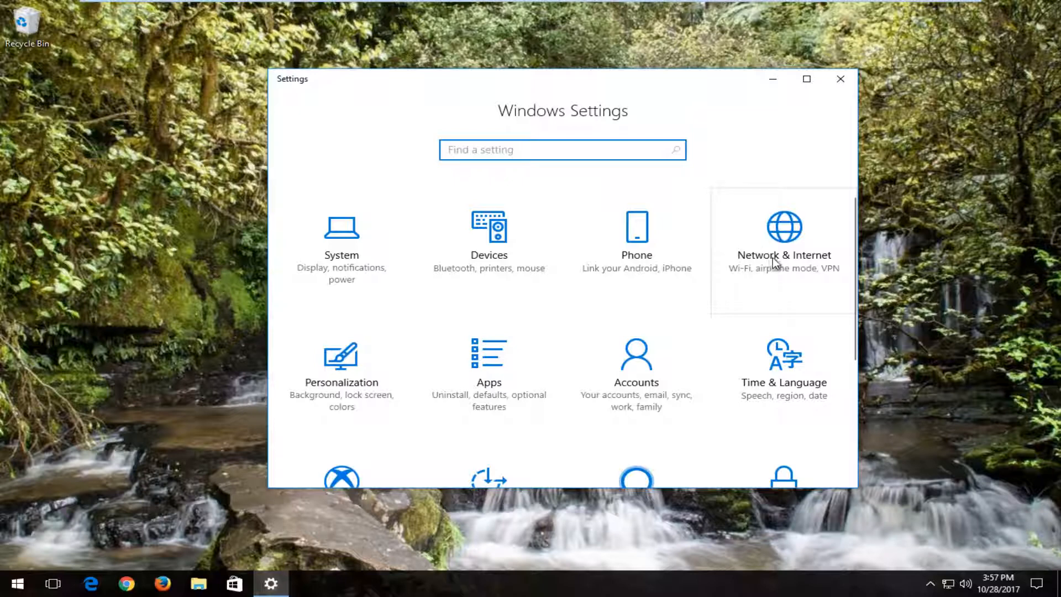
Go to Network & Internet Status and scroll down to the Network reset link
left_click(784, 247)
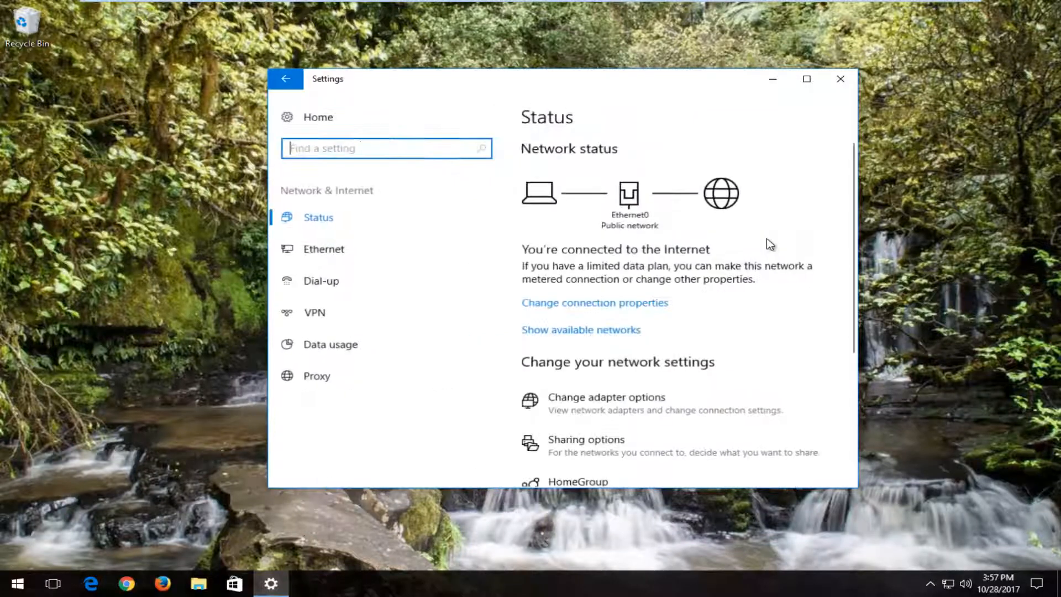
mouse_move(323, 206)
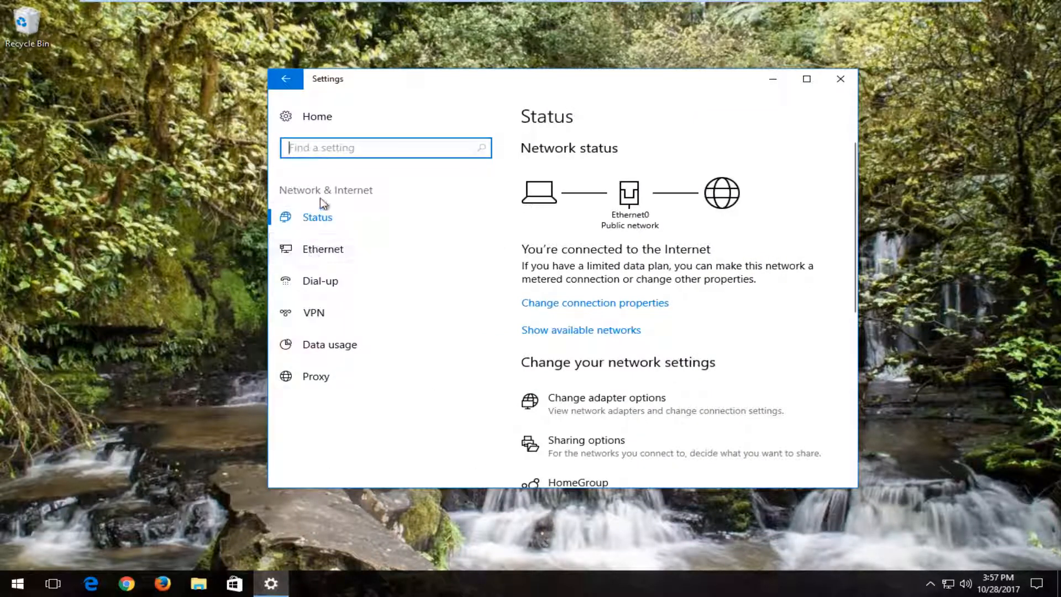
mouse_move(332, 234)
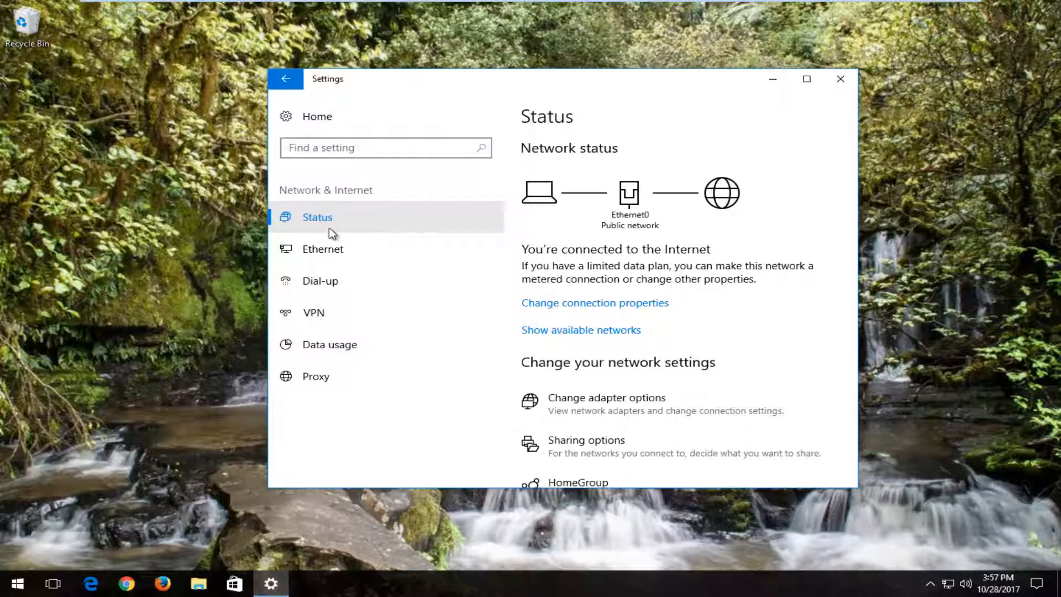
mouse_move(484, 221)
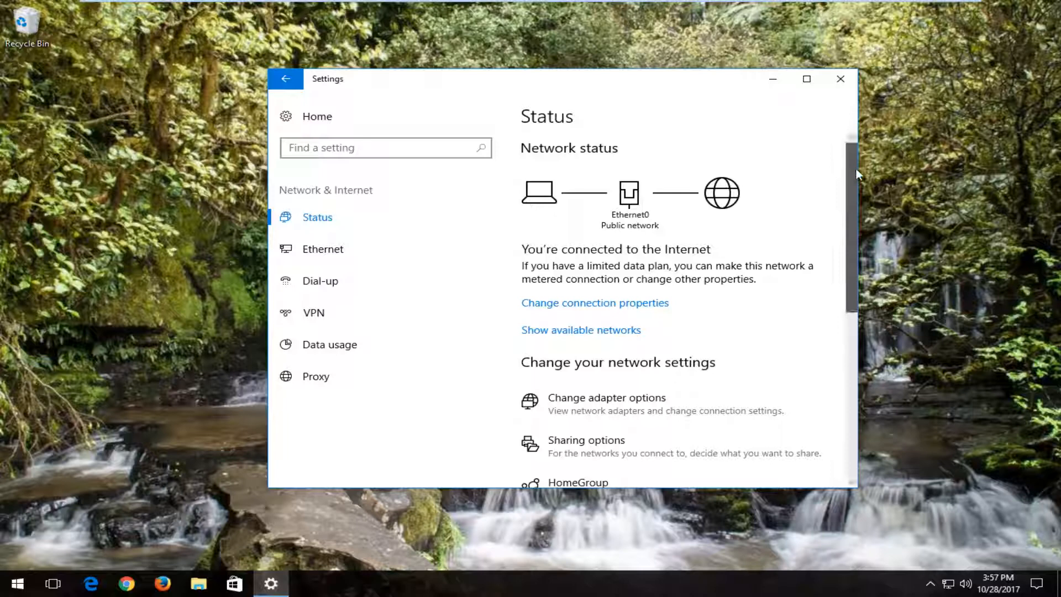
scroll("down", 3)
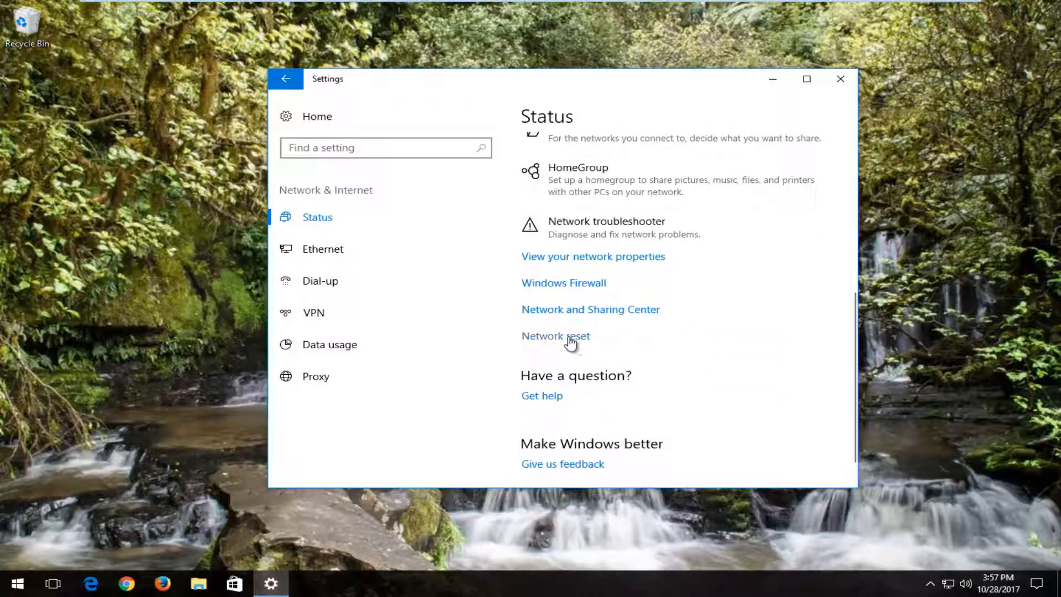
Open the Network reset page warning that adapters will be reinstalled
left_click(556, 336)
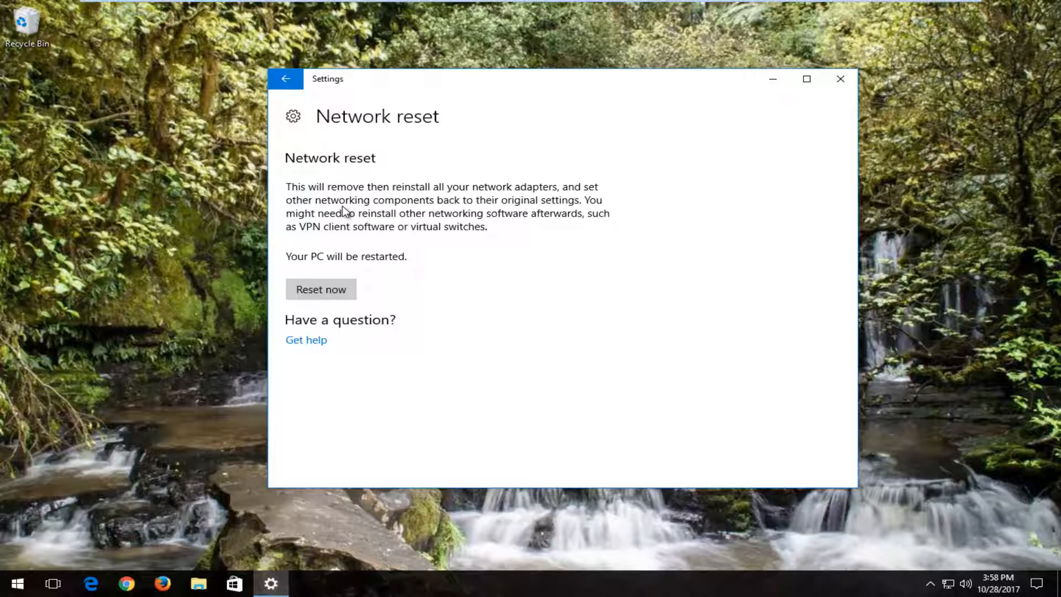
mouse_move(346, 217)
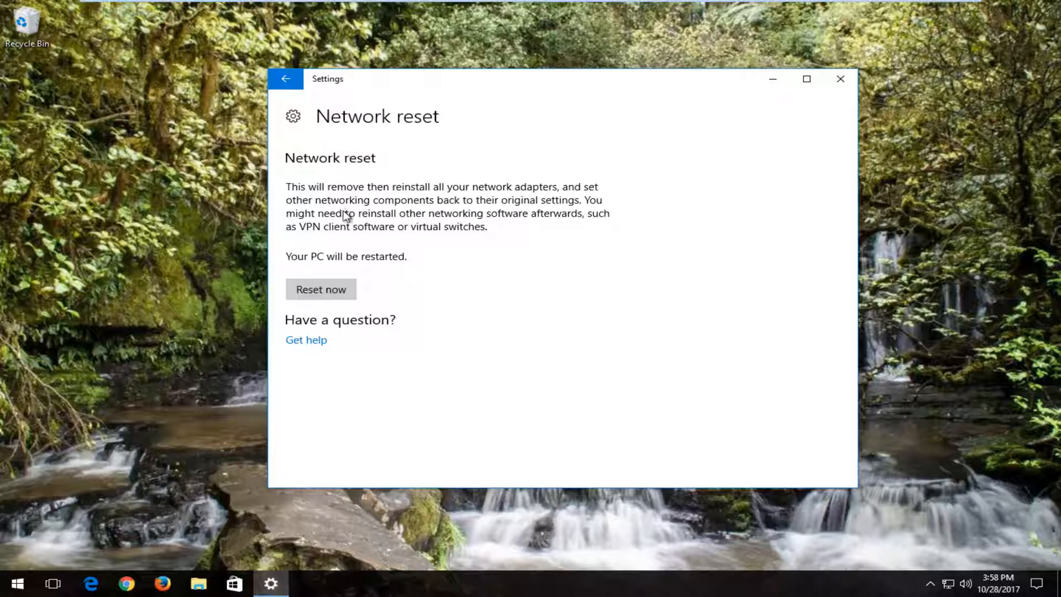
mouse_move(351, 245)
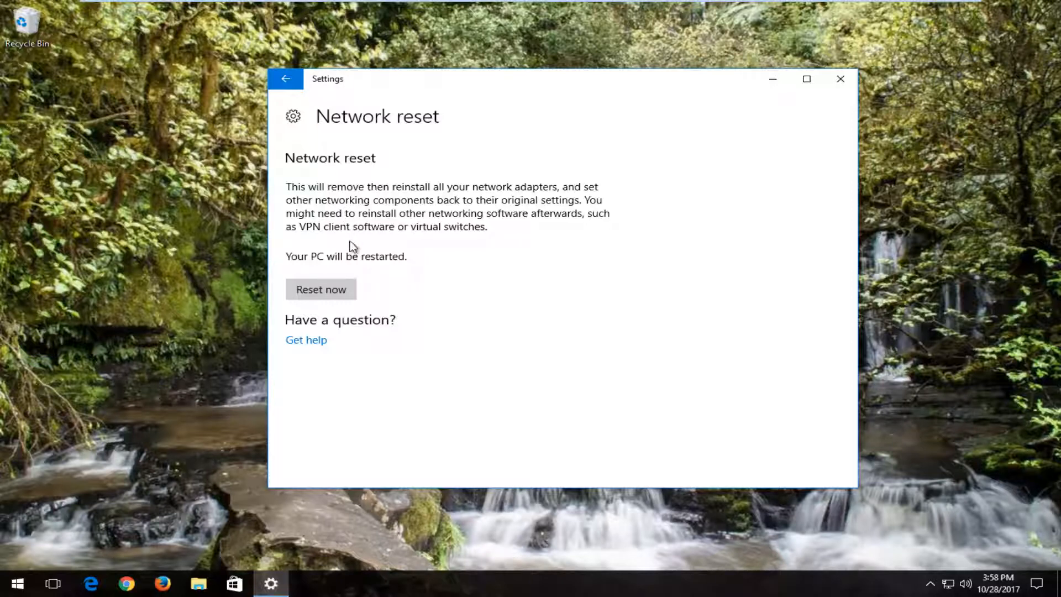
mouse_move(378, 271)
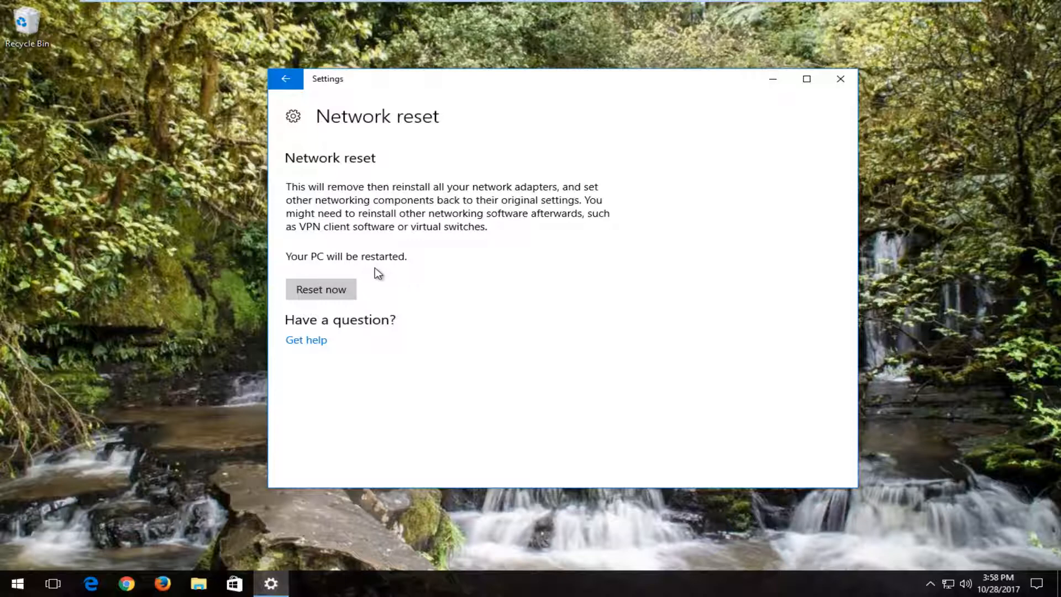
Reset the network settings now, confirm with Yes, and dismiss the five-minute sign-out notice
left_click(320, 289)
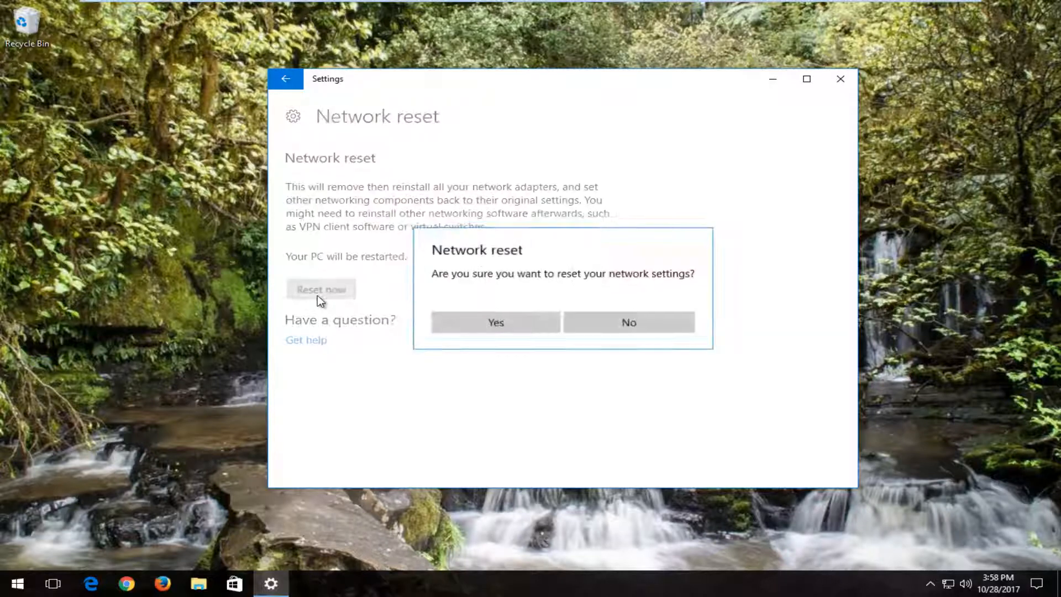
mouse_move(471, 296)
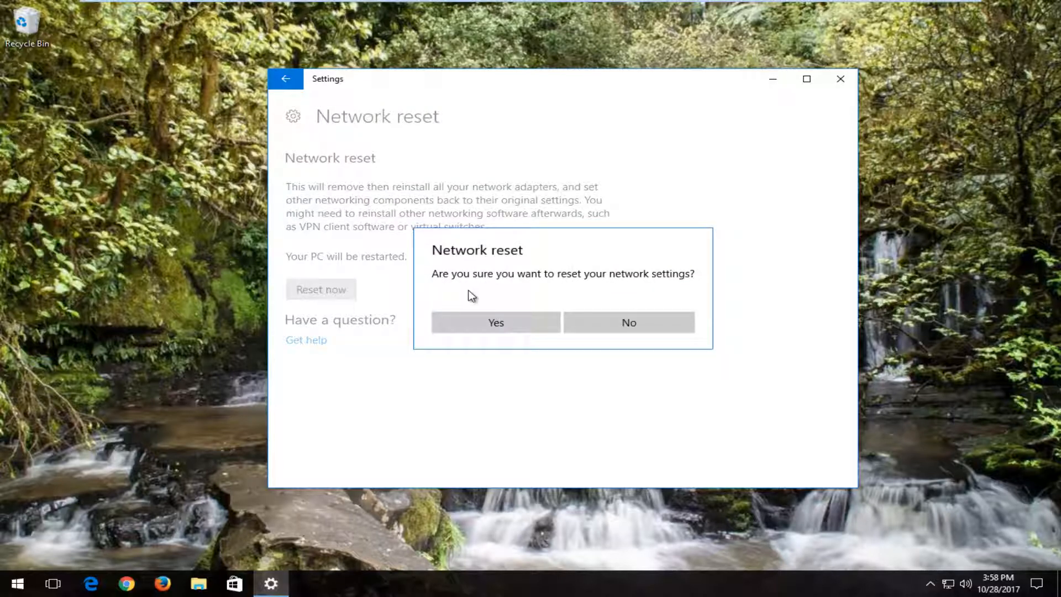
left_click(504, 322)
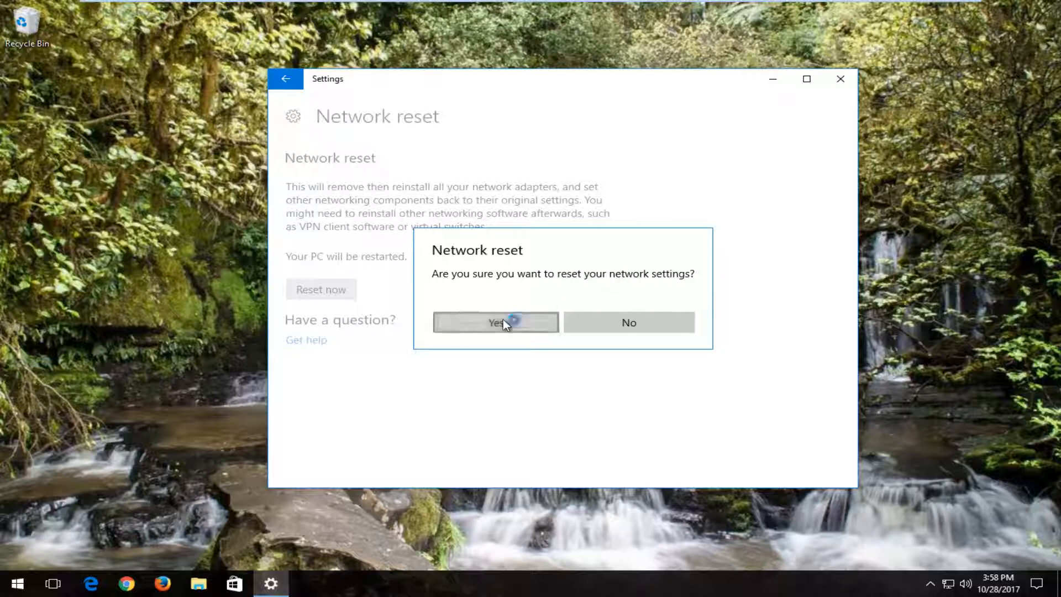
left_click(496, 323)
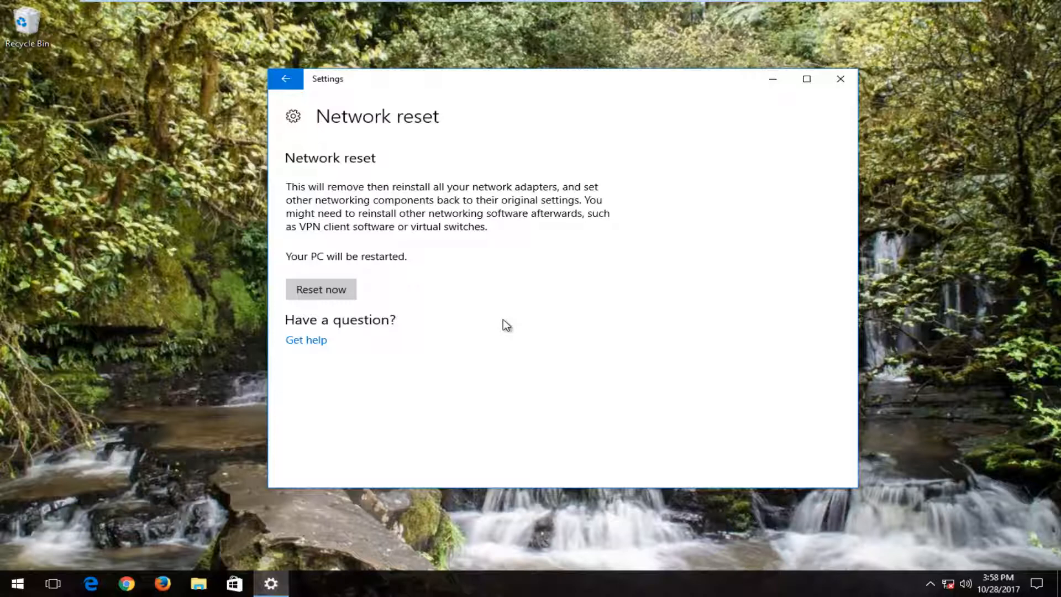
left_click(321, 289)
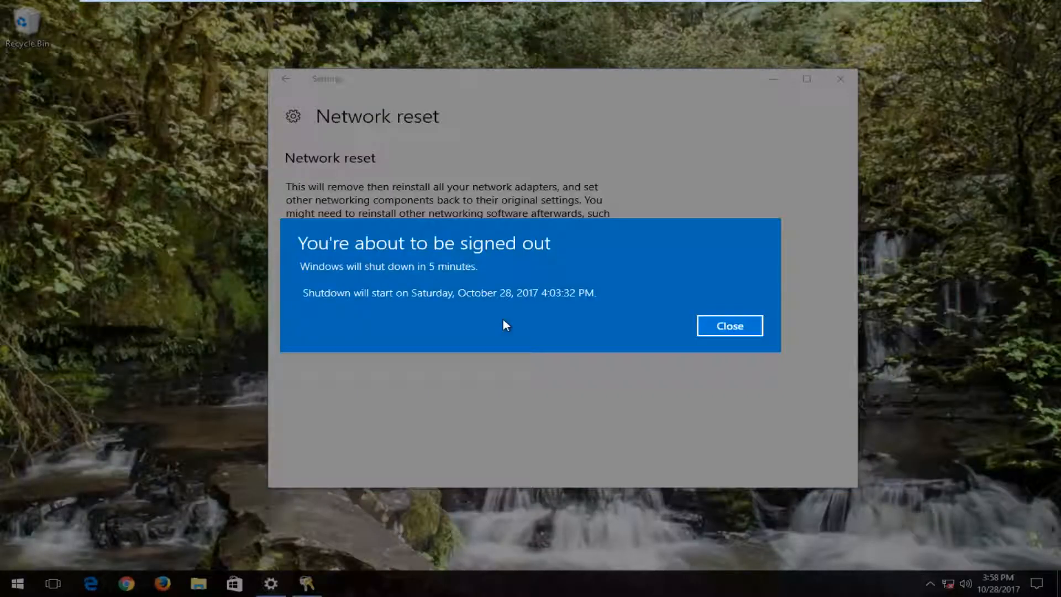
left_click(729, 325)
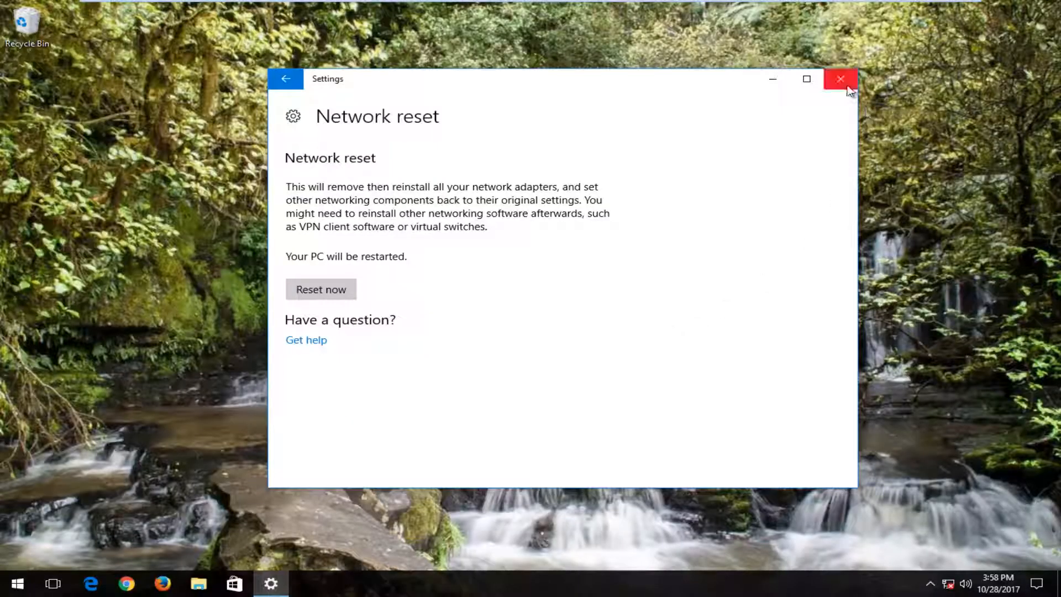
Close Settings and restart the PC from the Start menu's power options
left_click(20, 581)
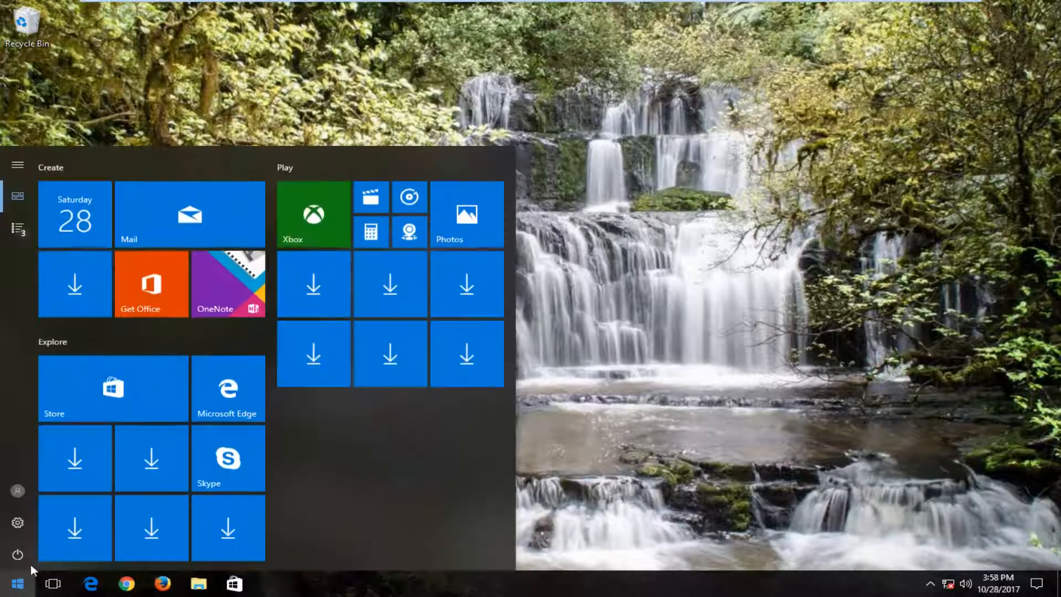
left_click(16, 553)
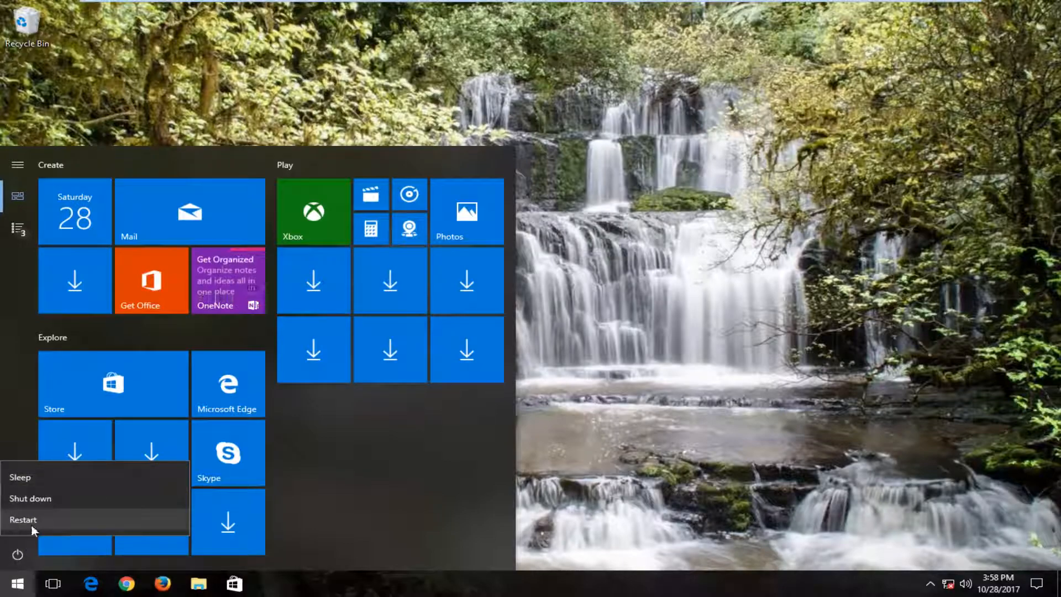
left_click(22, 520)
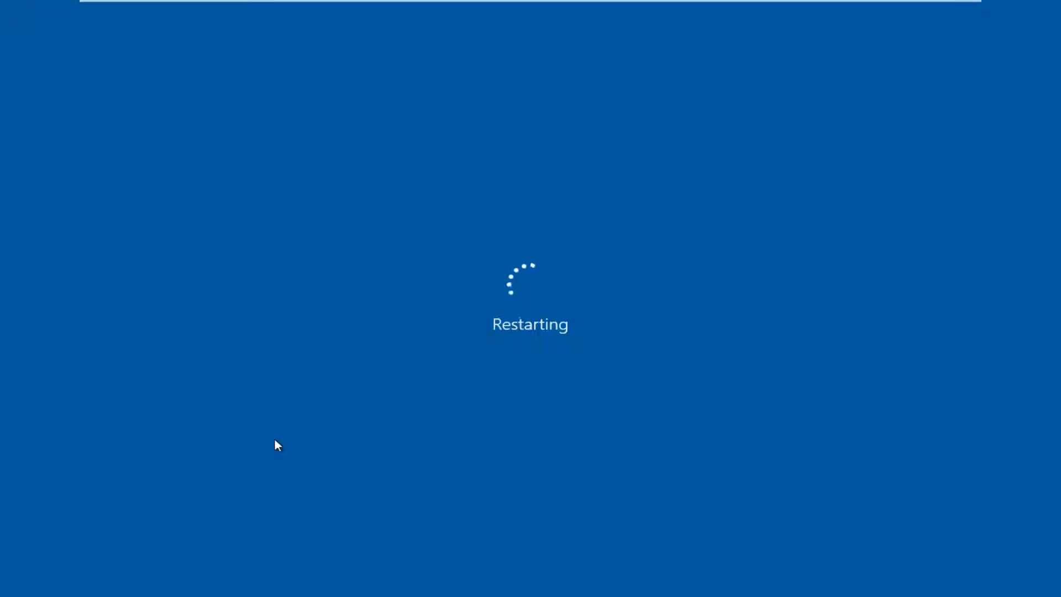